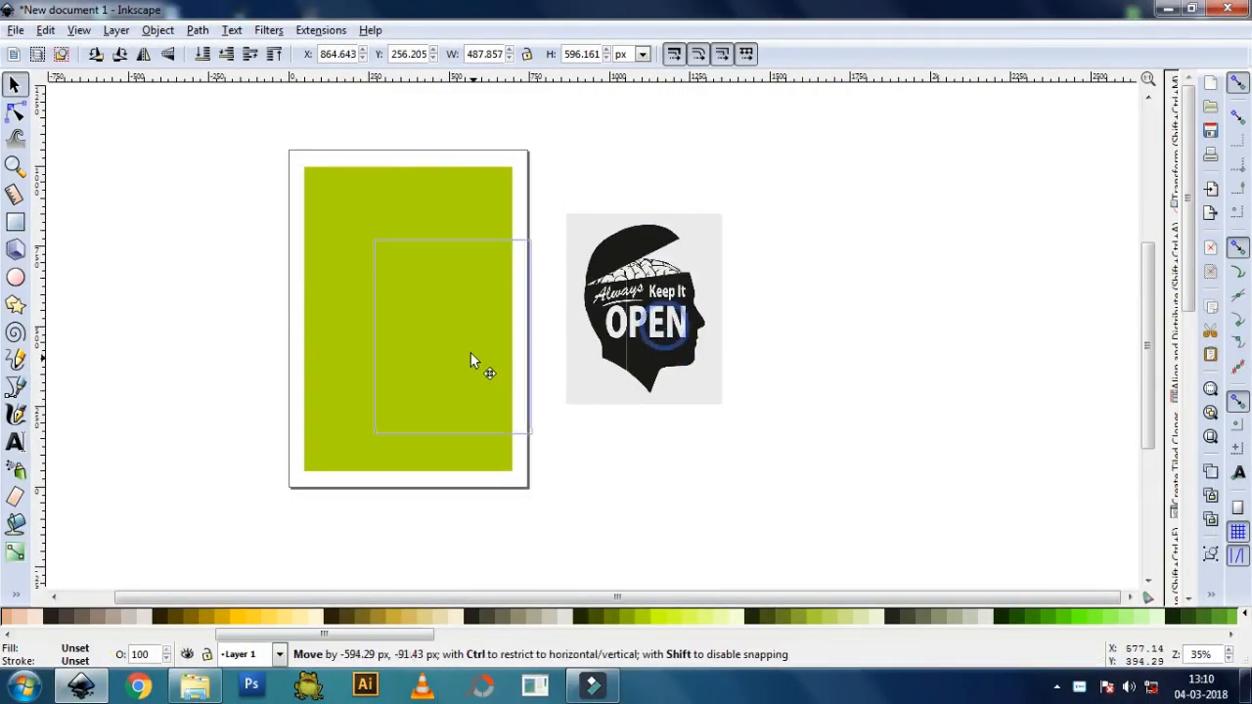
Drag the head-with-brain image onto the lime-green rectangle.
left_click_drag(644, 308, 406, 309)
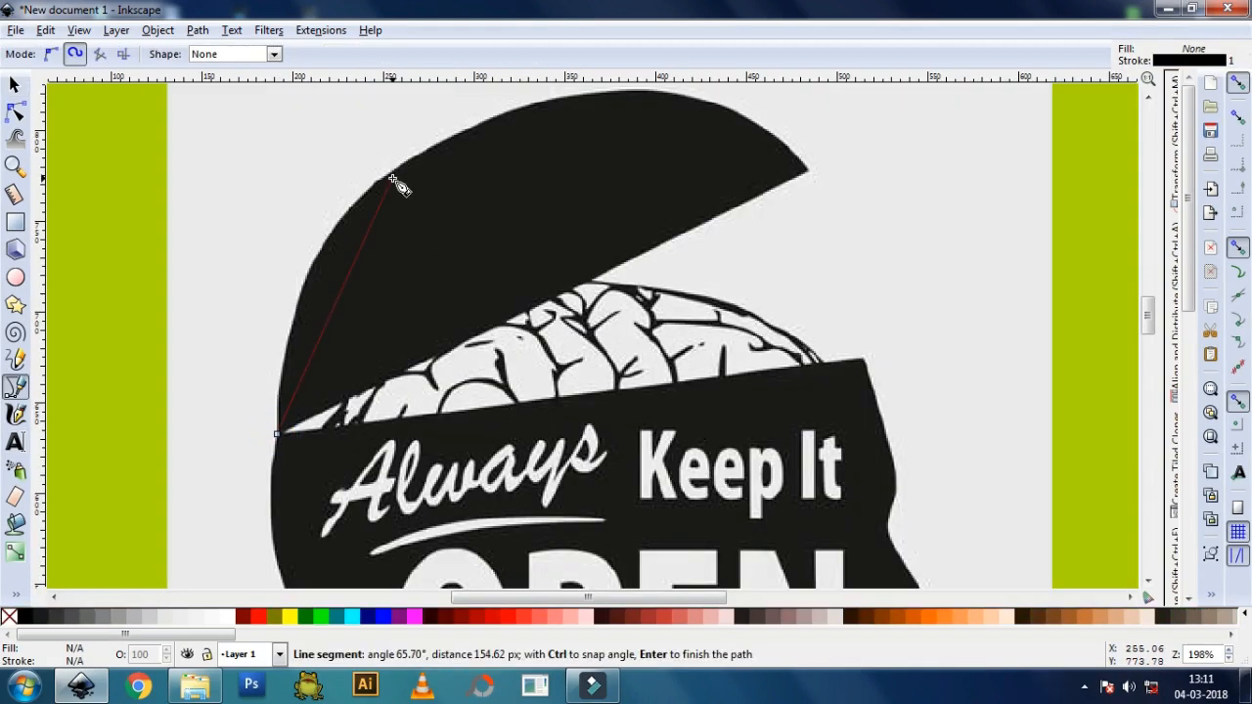
mouse_move(398, 183)
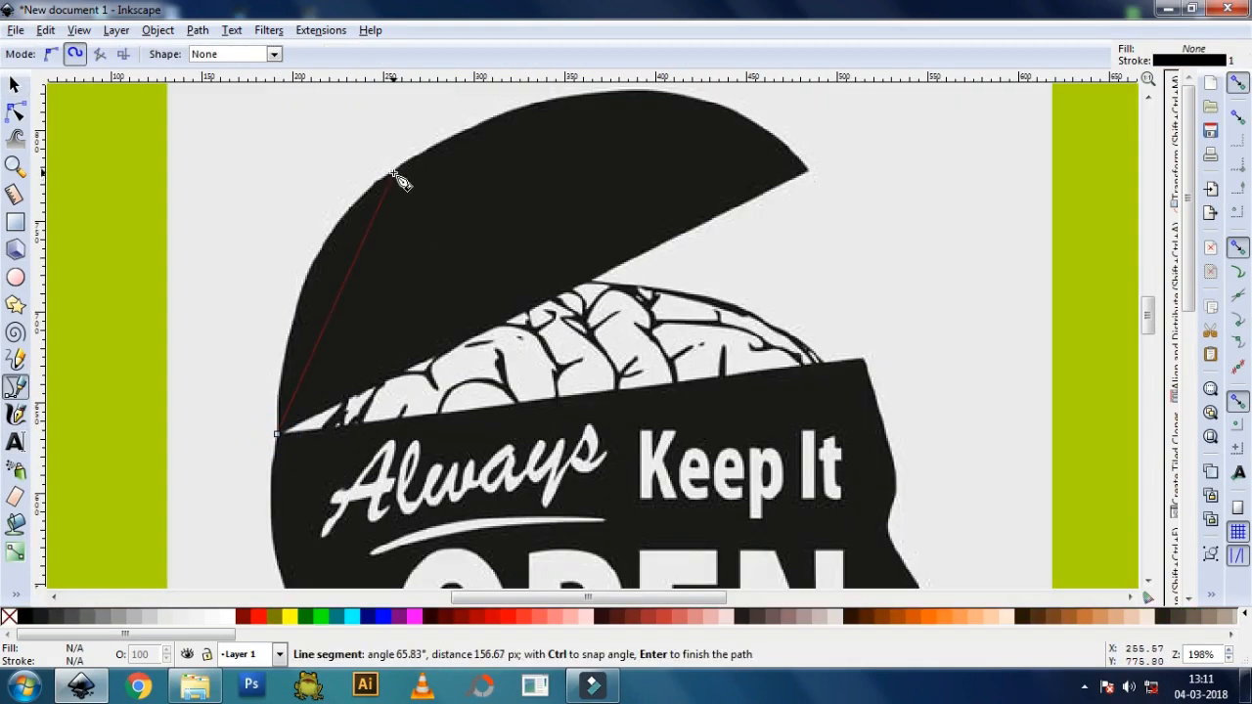
mouse_move(452, 149)
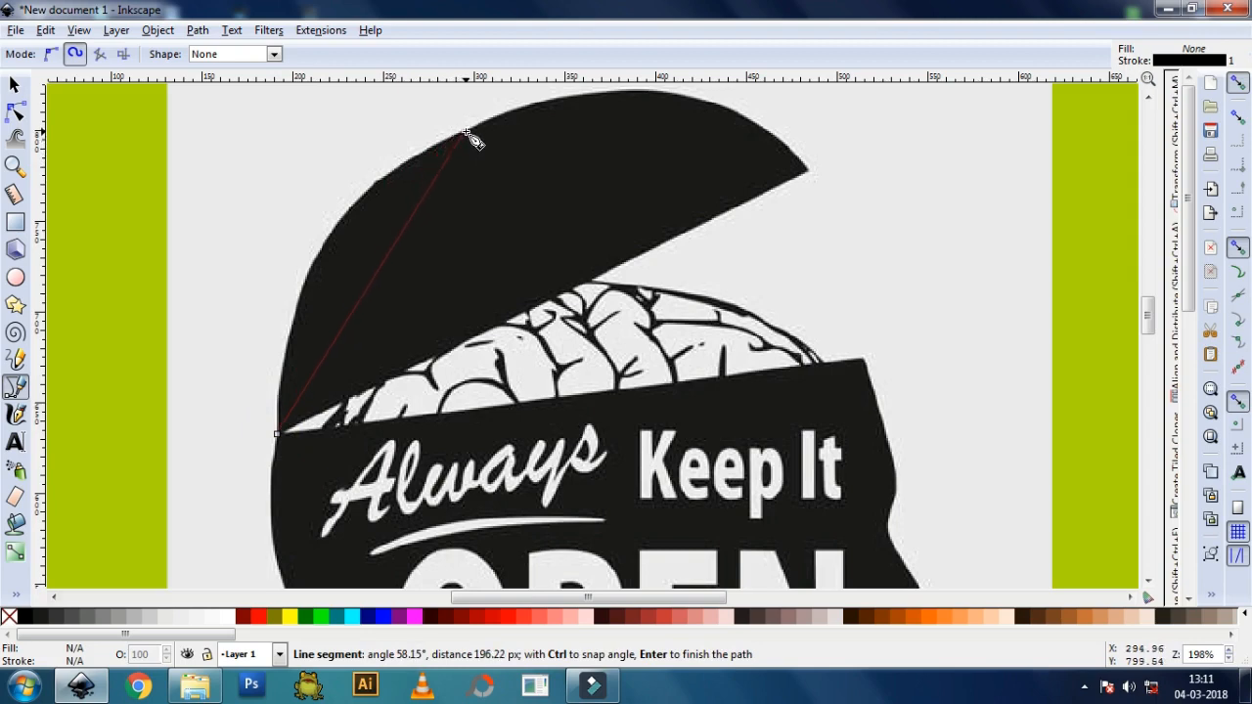
Add a Bezier point along the head's outline to continue the closed trace.
left_click(804, 170)
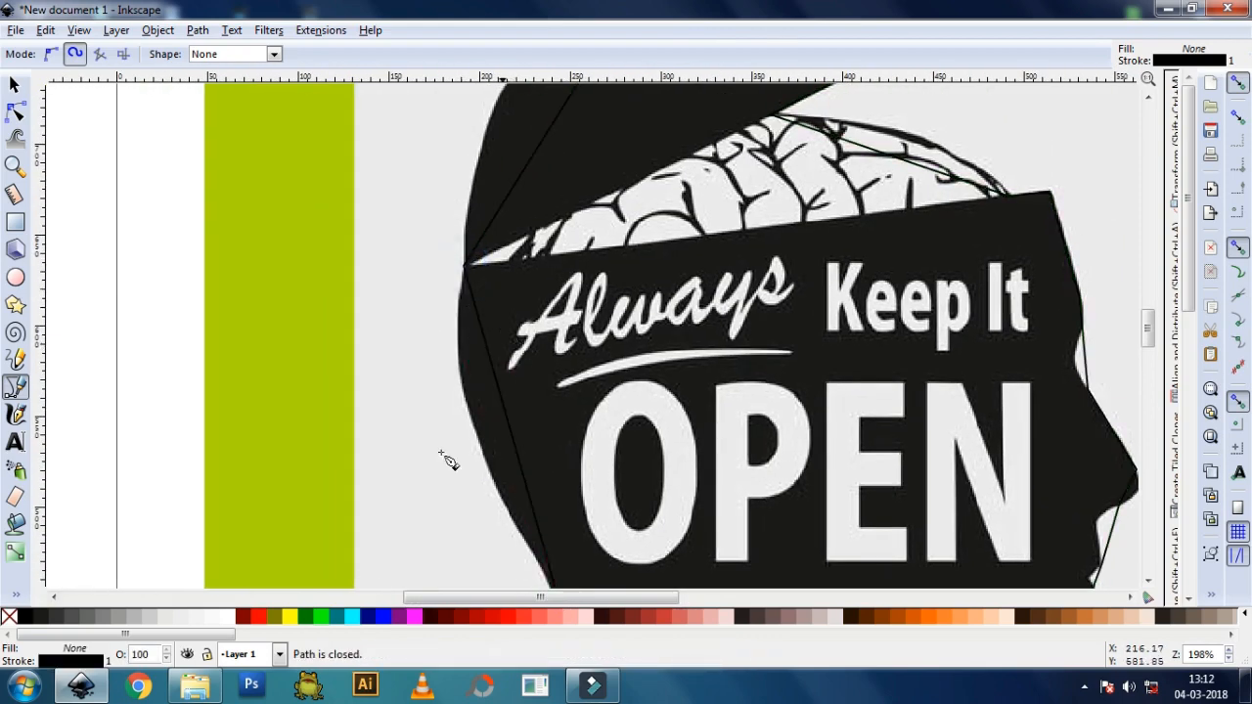
Set the traced outline's stroke to the green palette swatch.
right_click(311, 618)
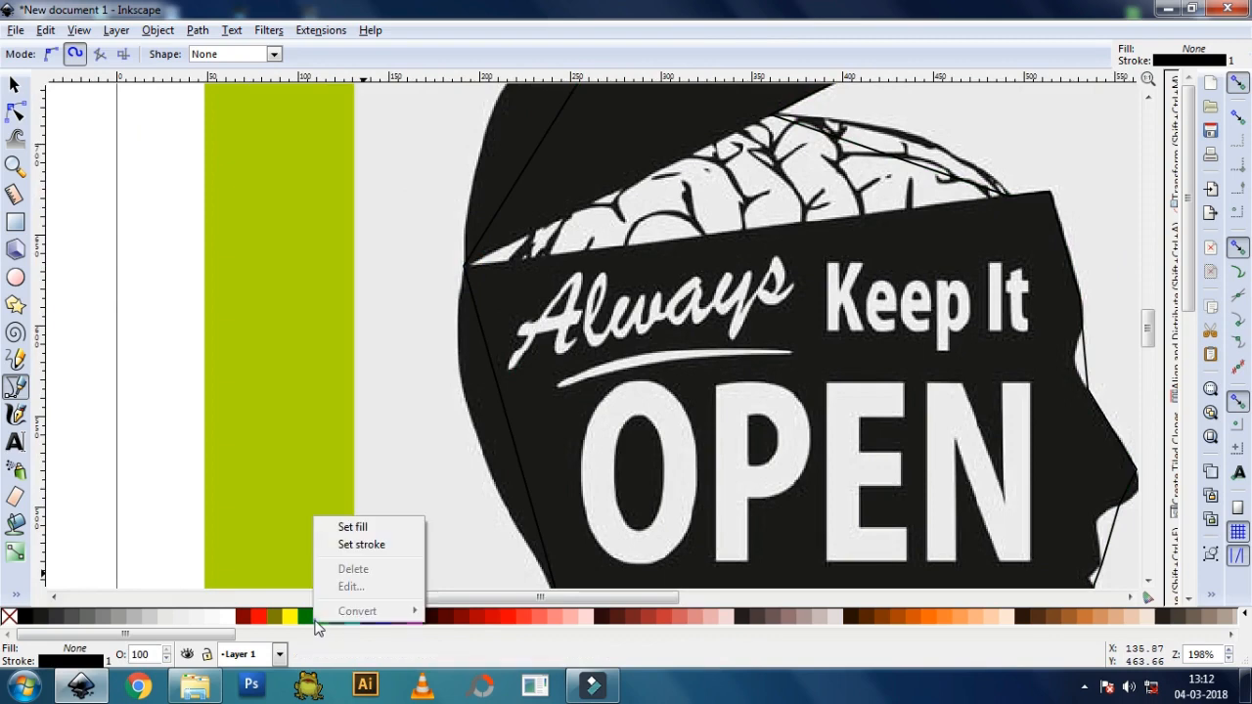
mouse_move(380, 551)
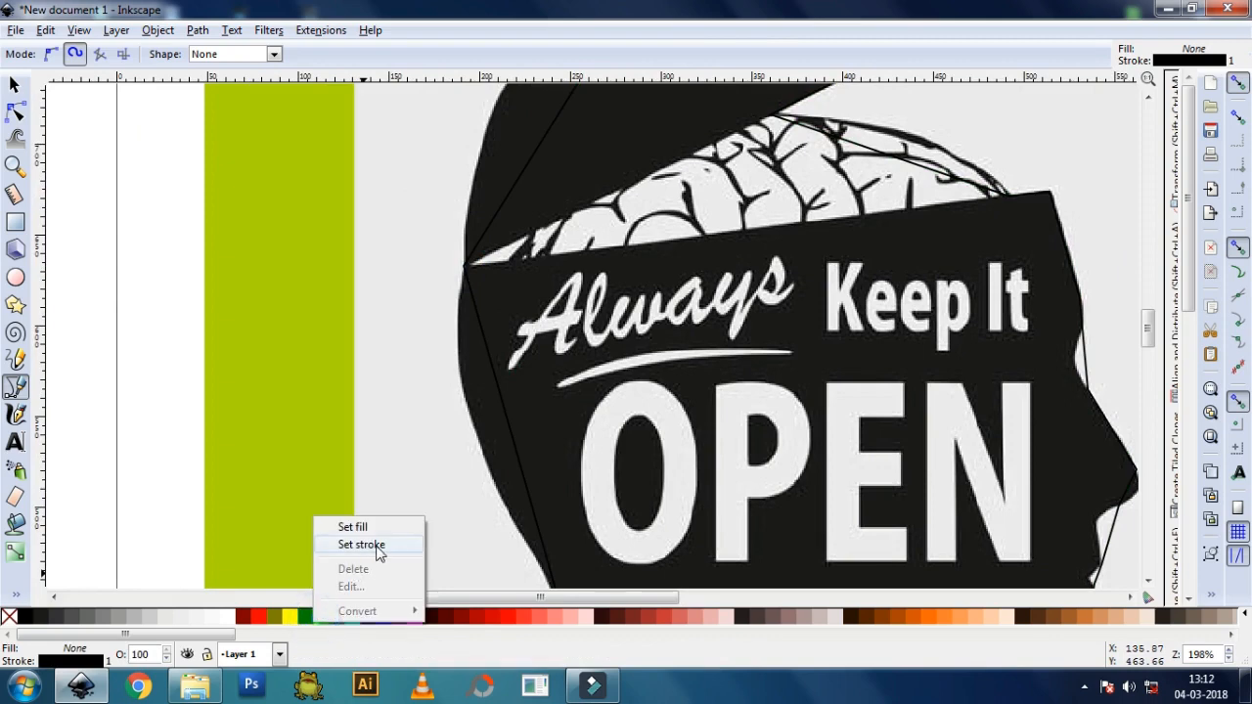
left_click(361, 544)
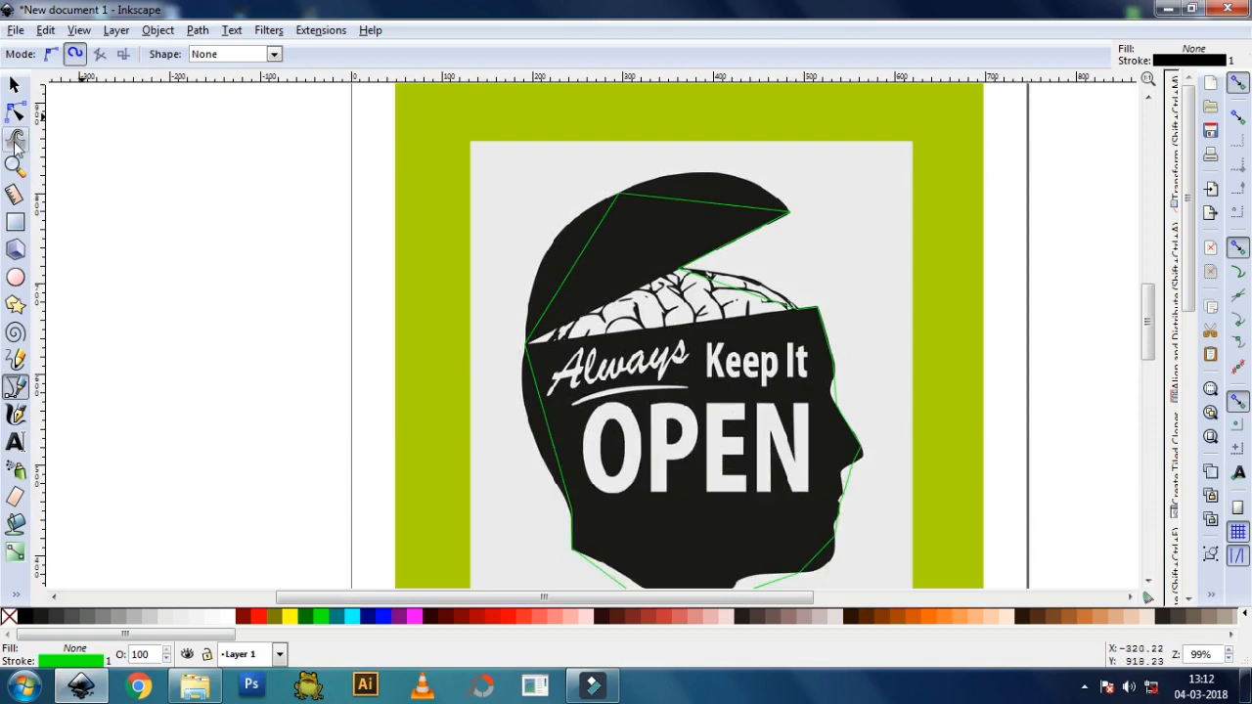
With the Node tool, curve the outline's top segment to follow the head's edge.
left_click(200, 29)
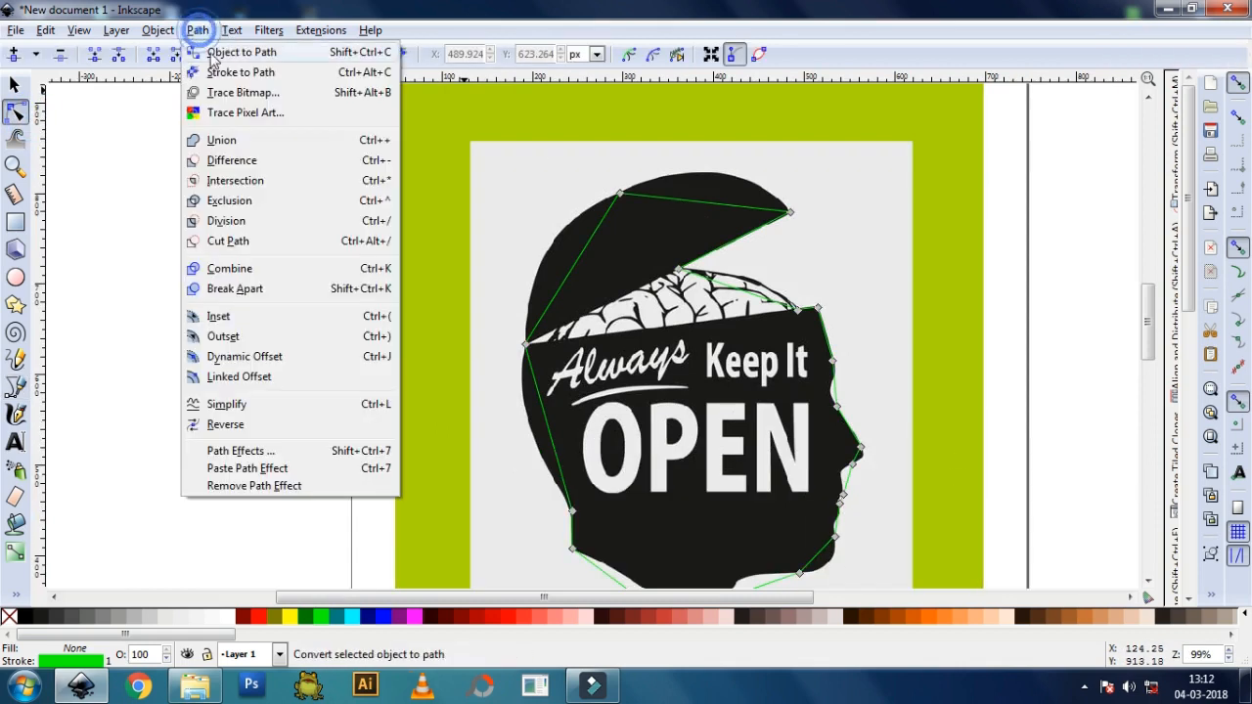
left_click(262, 54)
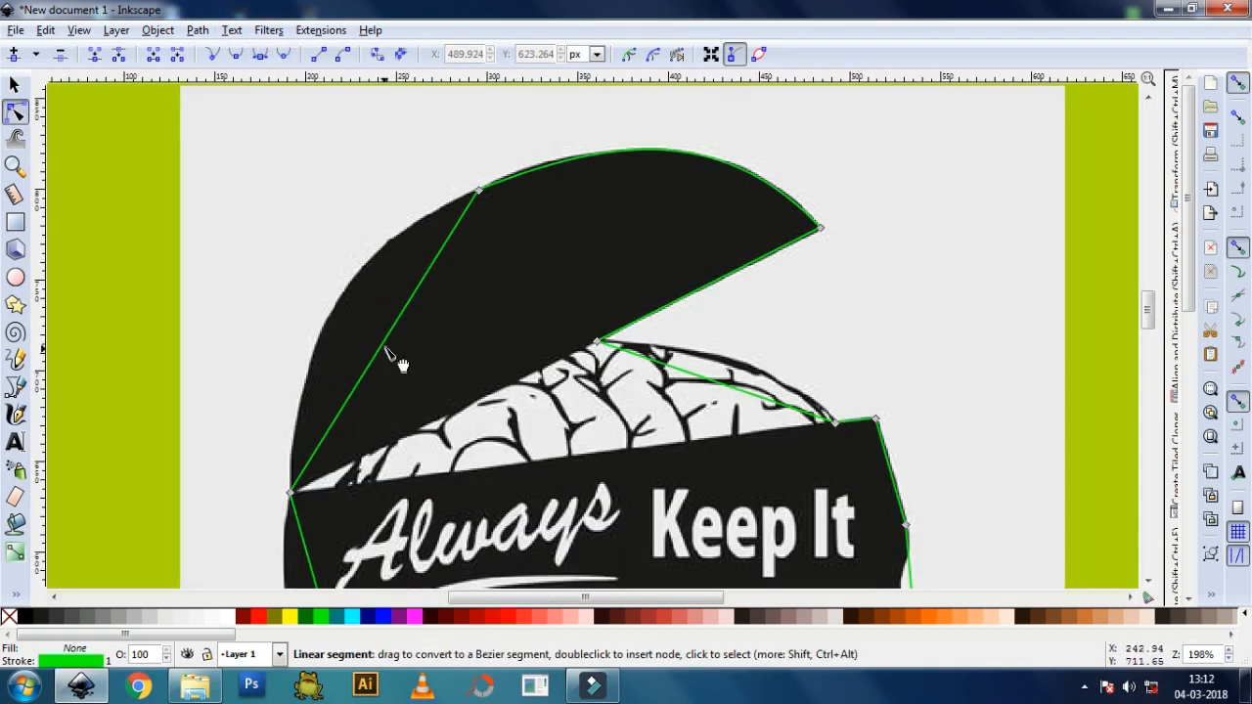
left_click_drag(476, 187, 485, 193)
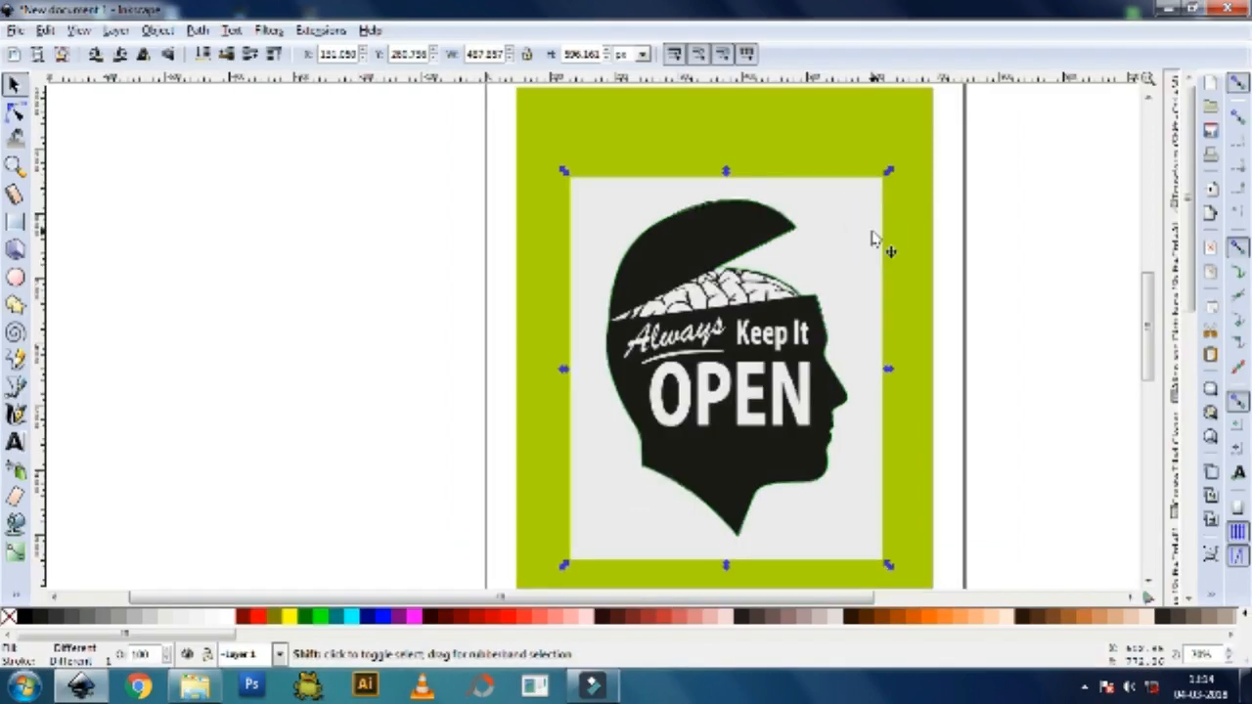
Apply Set Clip to the selected image and head outline.
right_click(870, 239)
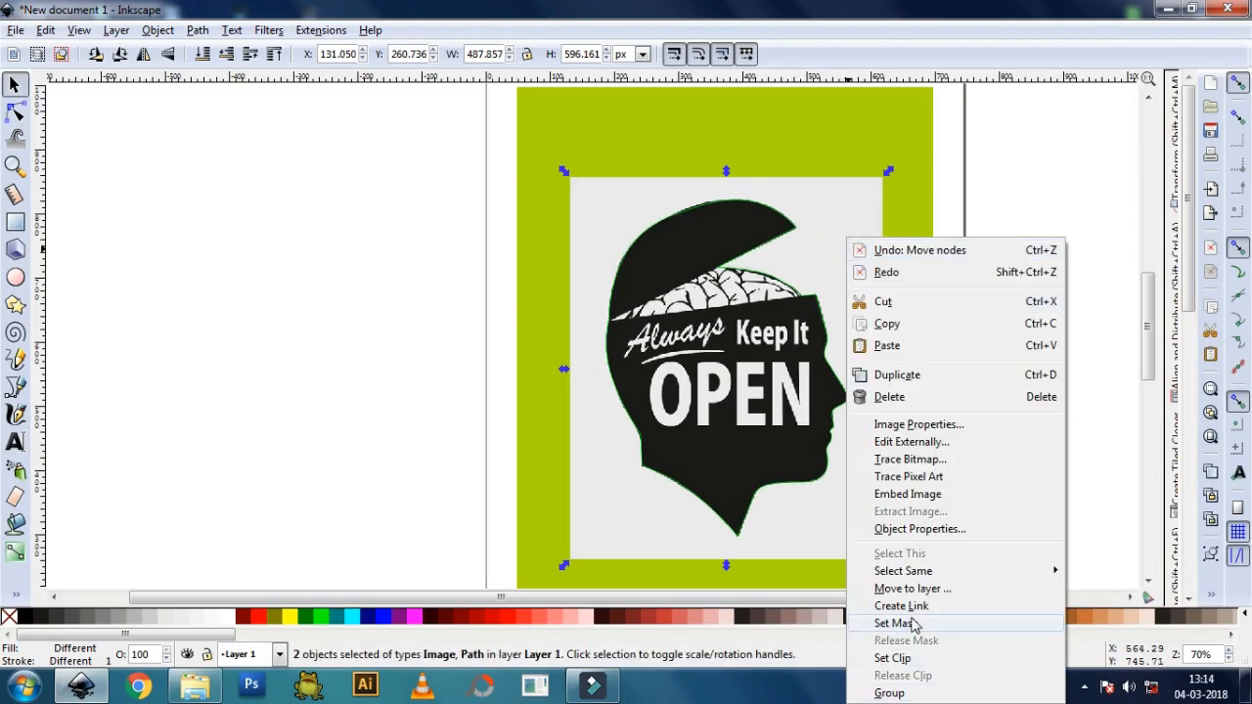
left_click(893, 623)
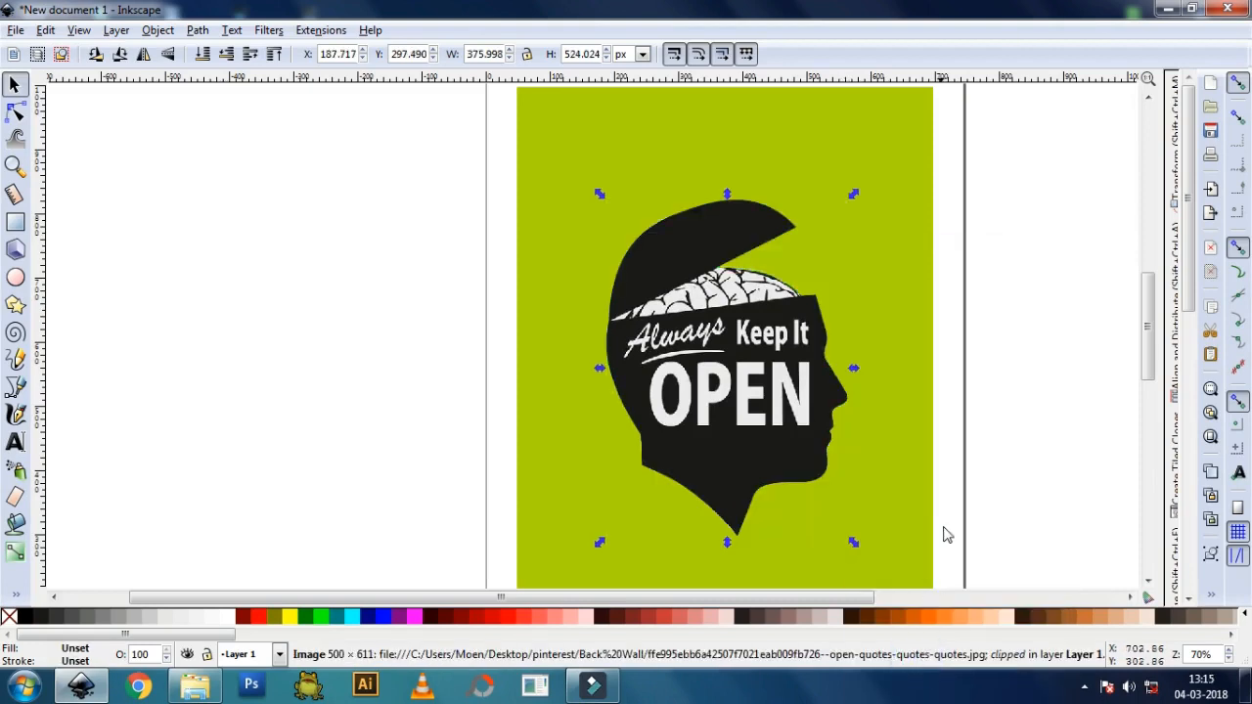